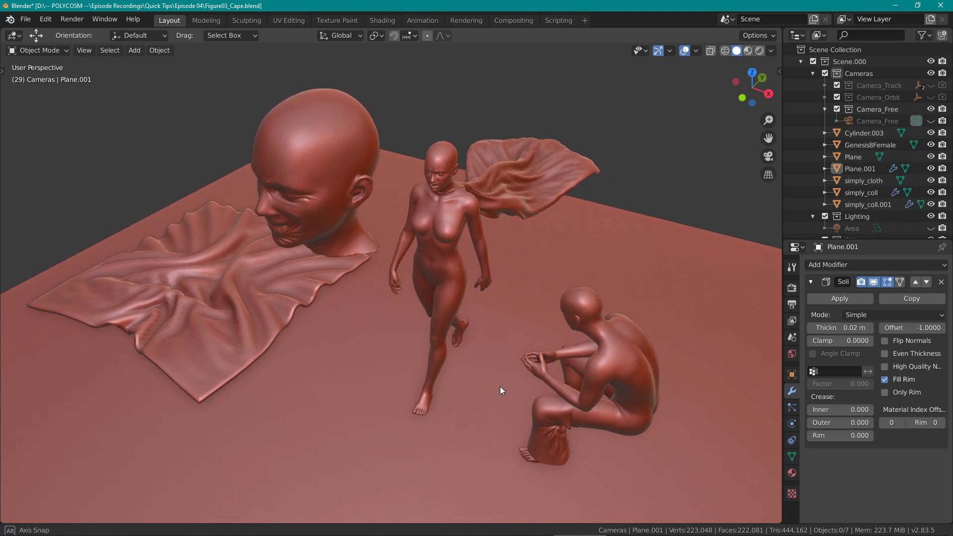
# Orbit the finished cloth demo scene around and in front of the figures
pyautogui.moveTo(501, 390); pyautogui.dragTo(524, 387)
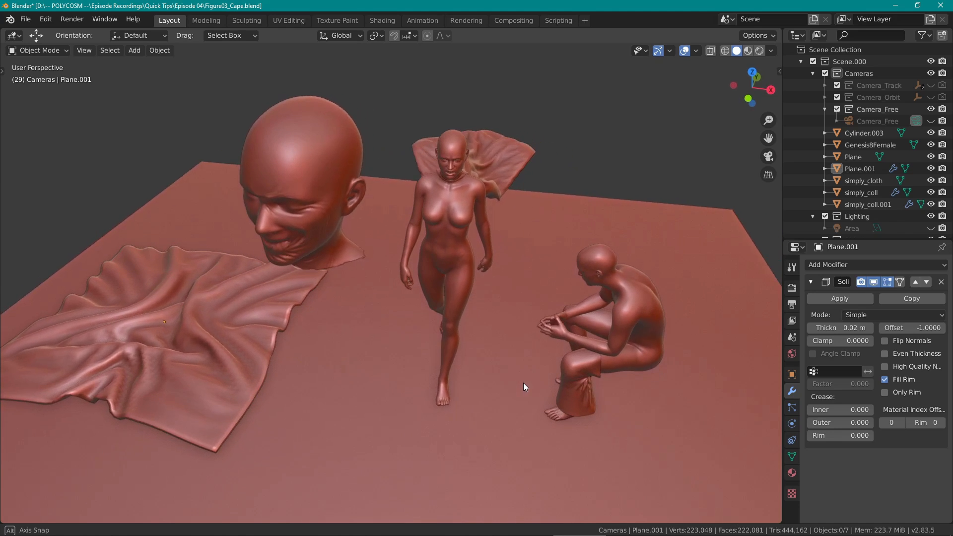
pyautogui.moveTo(524, 387); pyautogui.dragTo(537, 368)
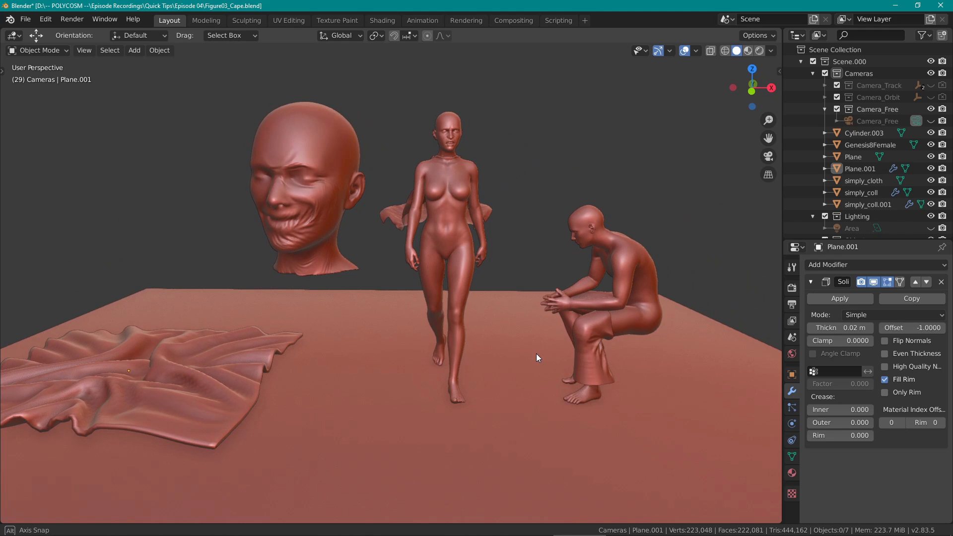
pyautogui.moveTo(537, 357); pyautogui.dragTo(521, 359)
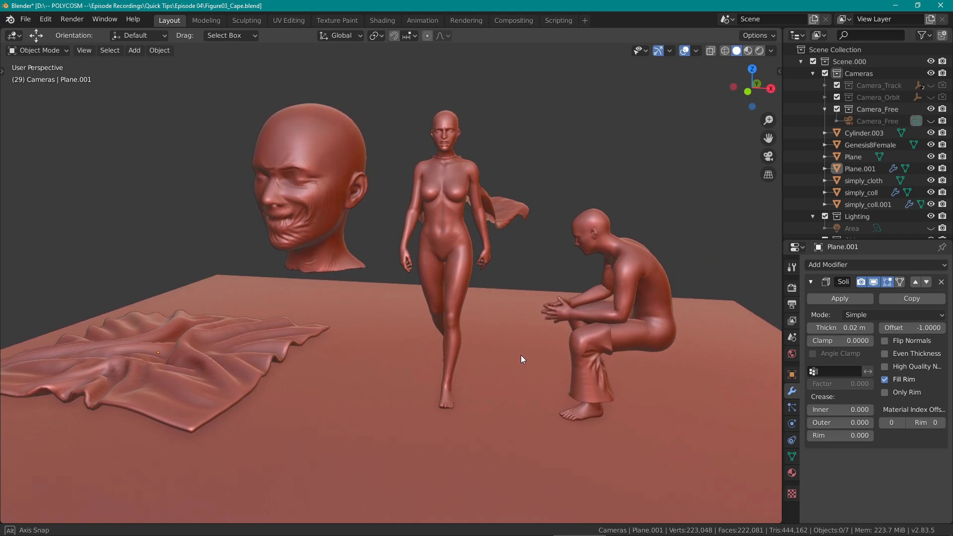
pyautogui.moveTo(524, 359); pyautogui.dragTo(495, 358)
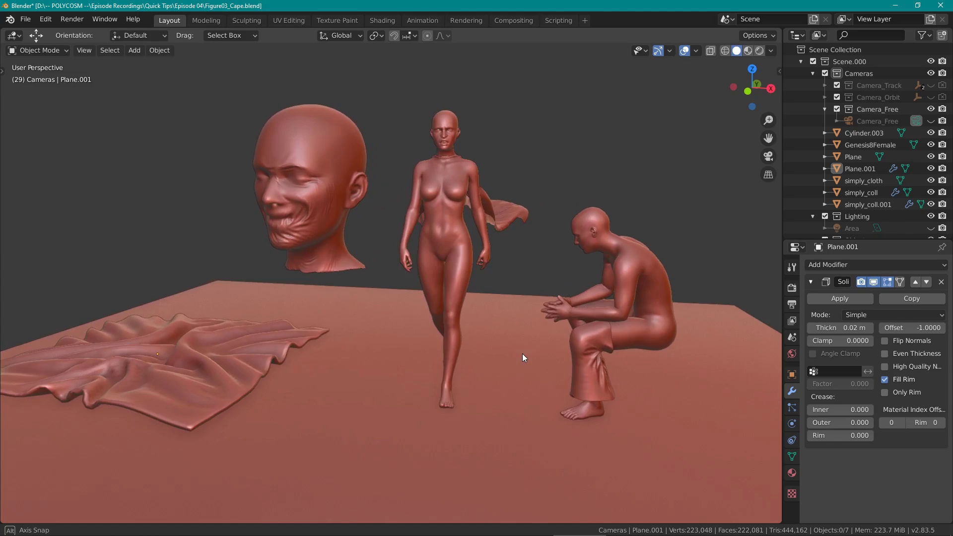
pyautogui.moveTo(524, 358); pyautogui.dragTo(552, 356)
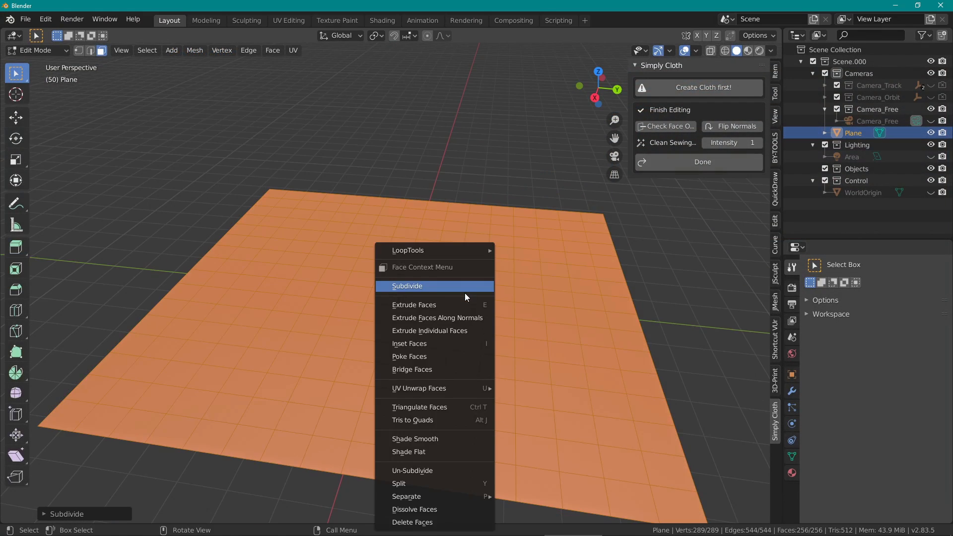
# Subdivide the plane twice, shade it smooth, and switch it to Sculpt Mode
pyautogui.click(407, 286)
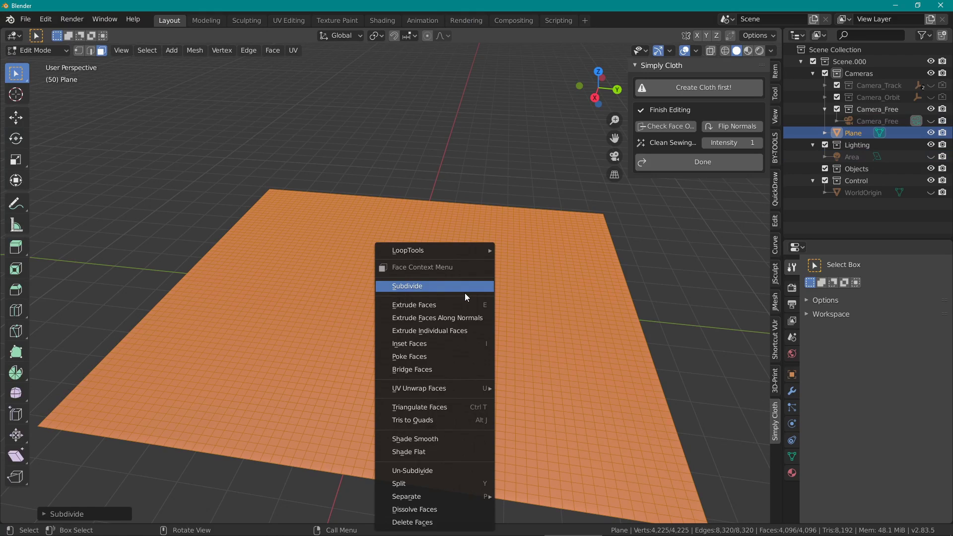
pyautogui.click(407, 286)
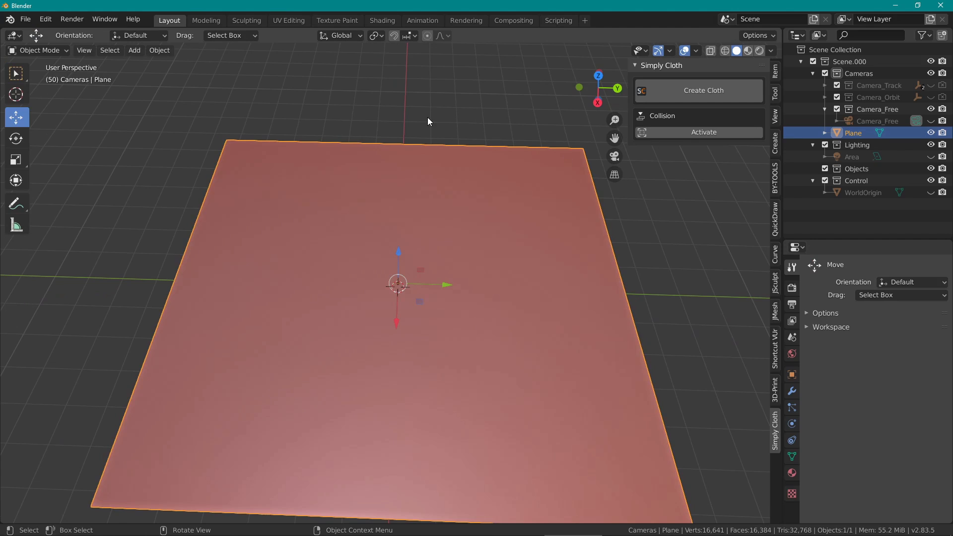
pyautogui.click(36, 49)
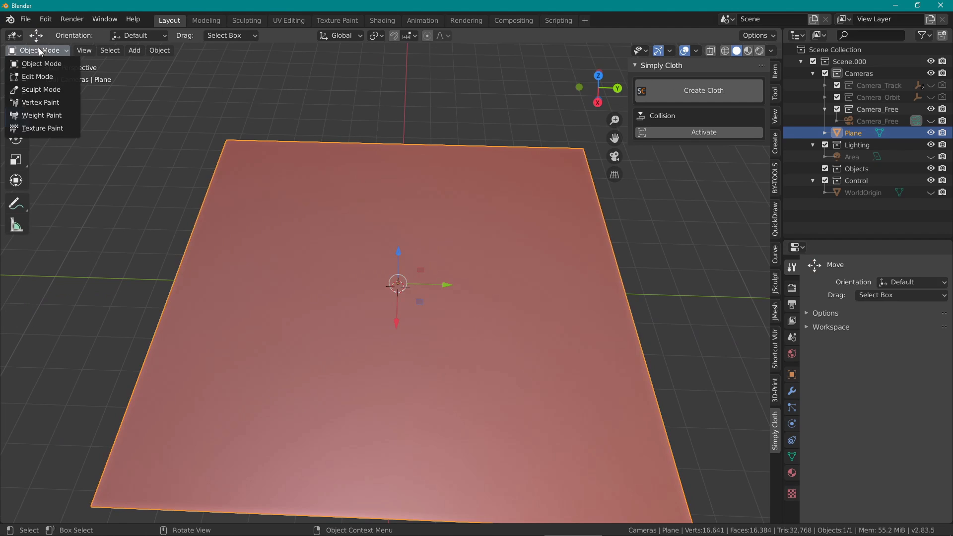
pyautogui.rightClick(396, 283)
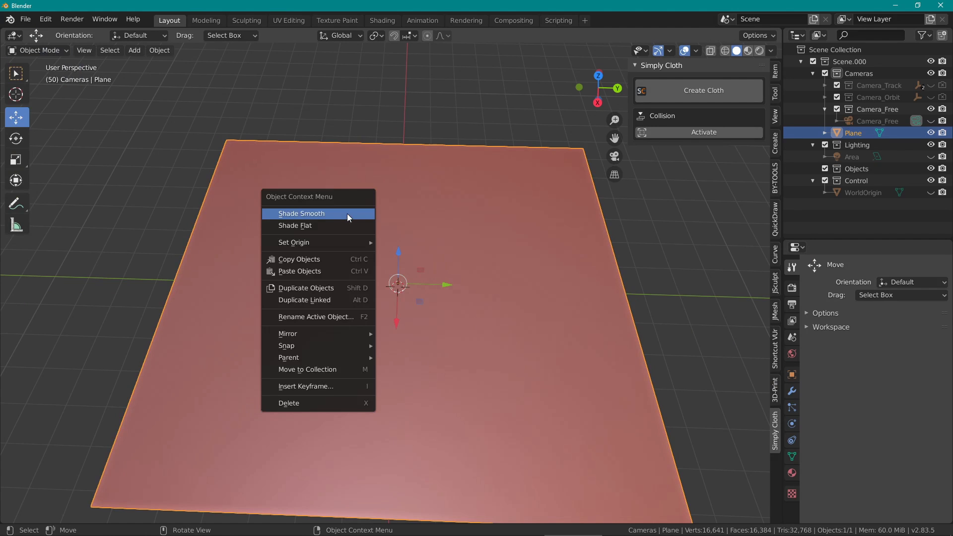
pyautogui.click(38, 49)
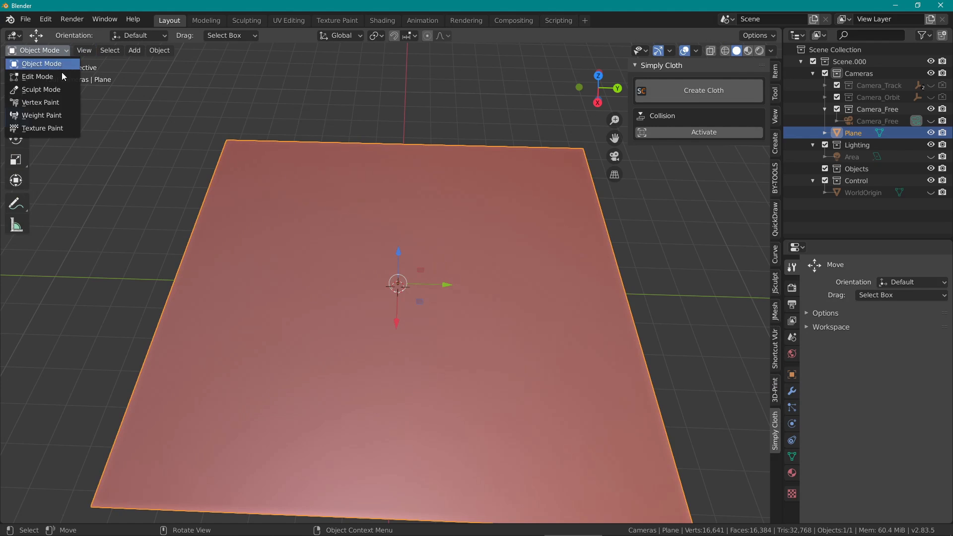
pyautogui.click(41, 89)
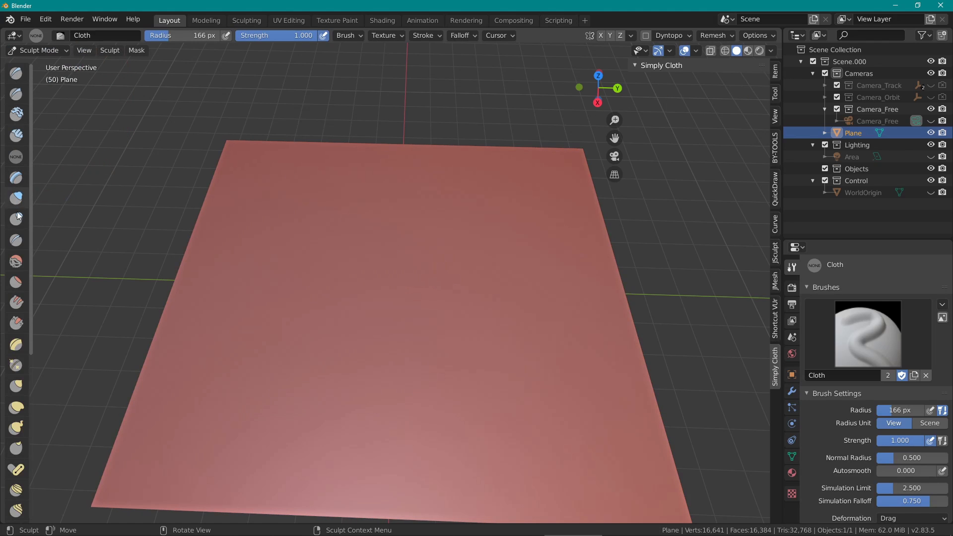
# Pull test folds across the plane with the Cloth brush and lower Cloth Damping to 0.5
pyautogui.scroll(-3)
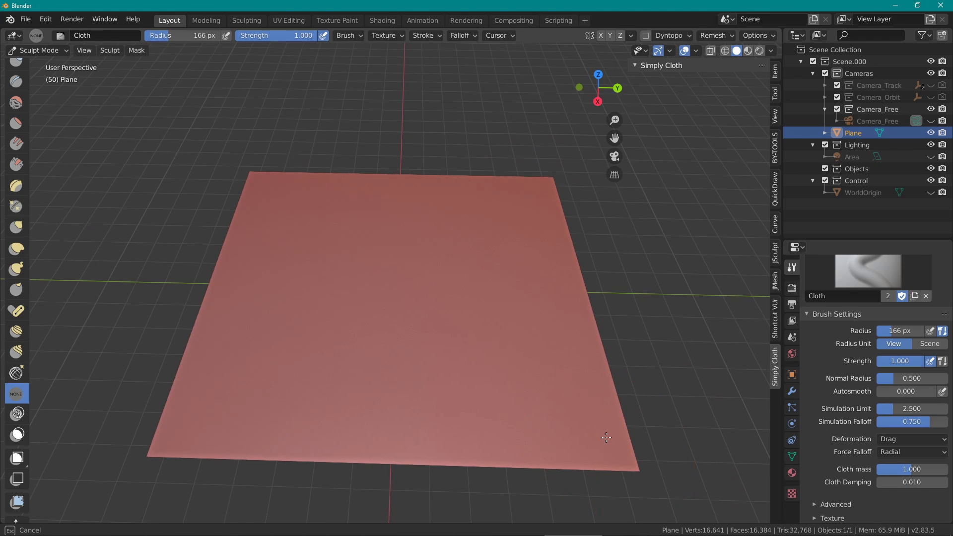
pyautogui.moveTo(605, 437); pyautogui.dragTo(529, 358)
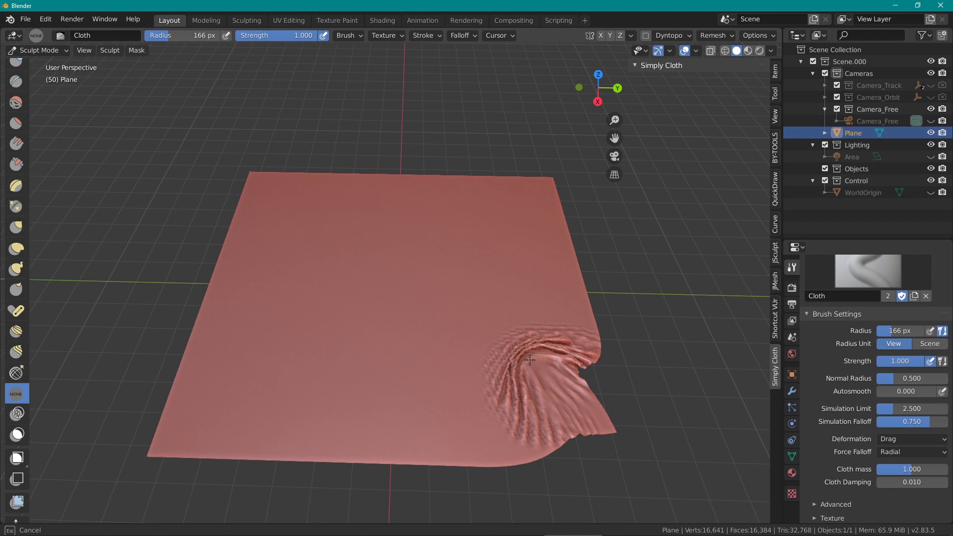
pyautogui.moveTo(565, 400)
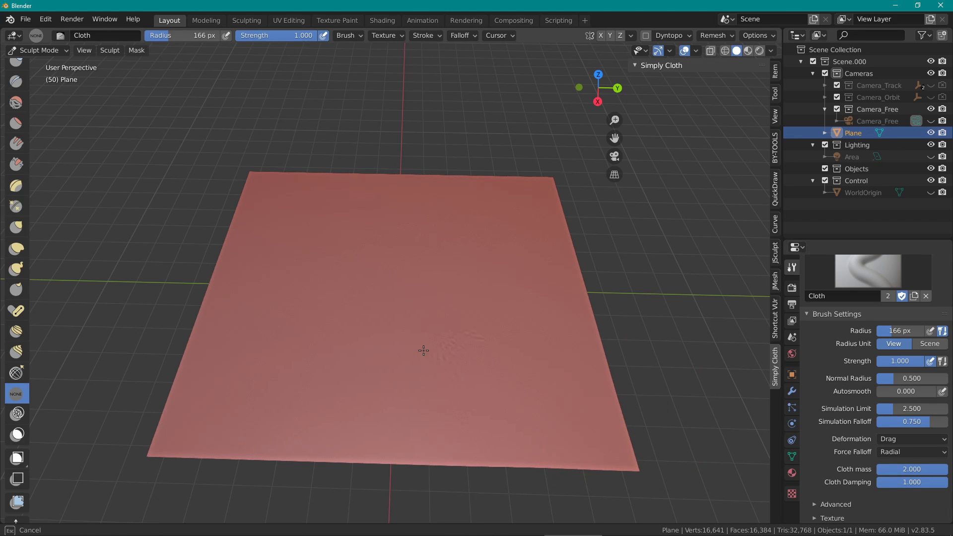
pyautogui.moveTo(423, 350); pyautogui.dragTo(498, 383)
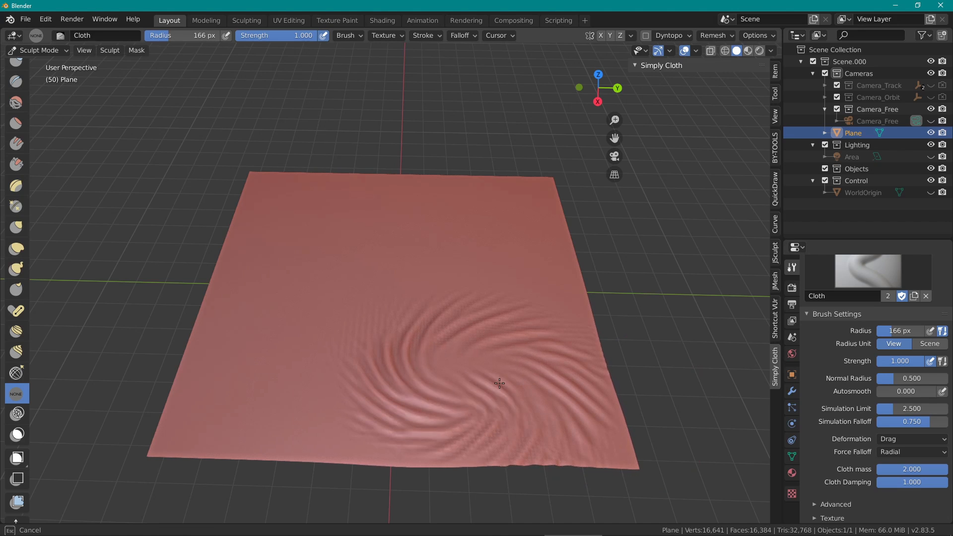
pyautogui.moveTo(499, 383); pyautogui.dragTo(311, 316)
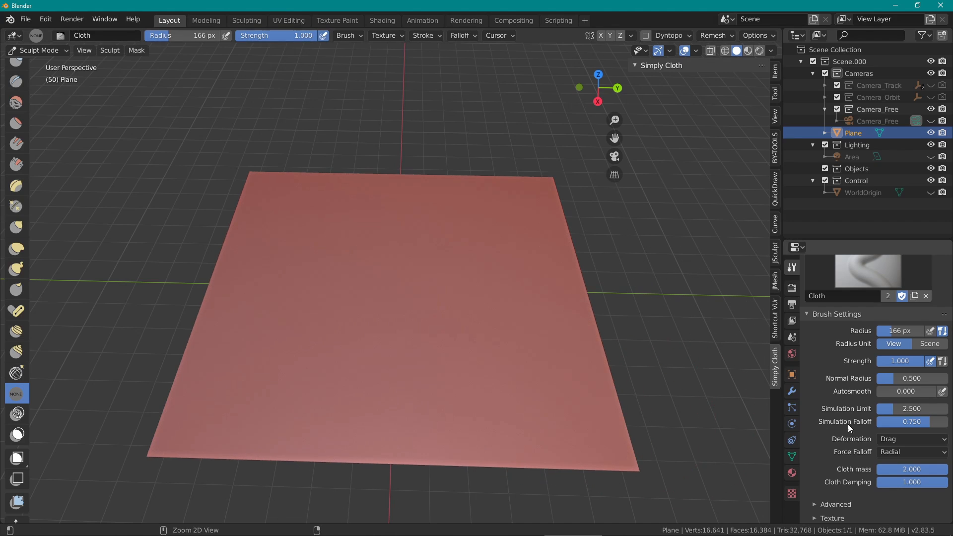
pyautogui.click(911, 468)
pyautogui.write('.5')
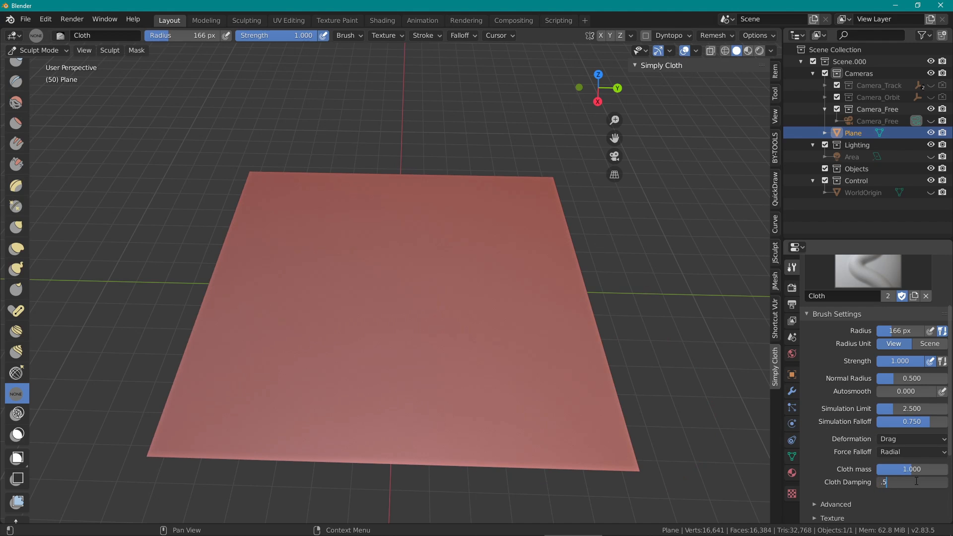
pyautogui.press('Return')
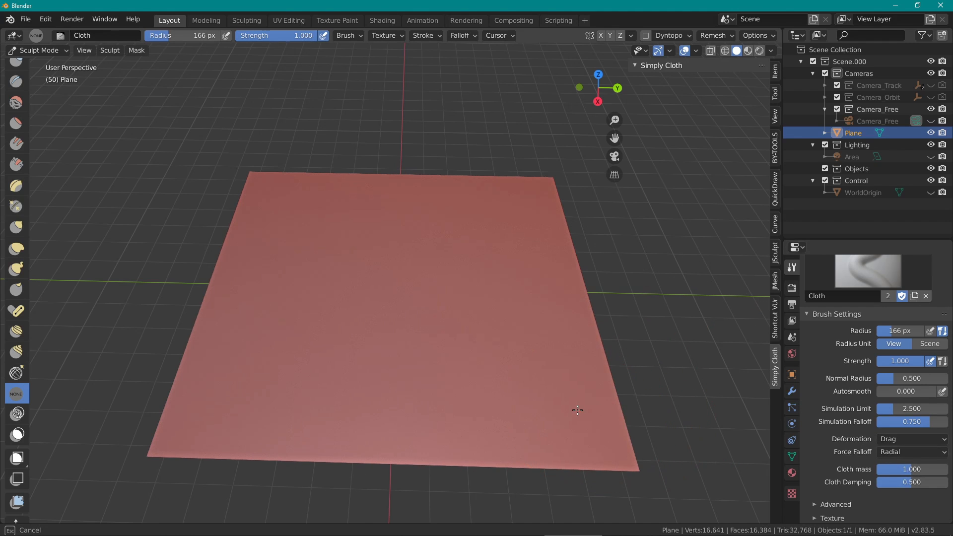
# Set the brush Force Falloff to Plane and push bands of ridged folds across the plane
pyautogui.moveTo(578, 410); pyautogui.dragTo(413, 367)
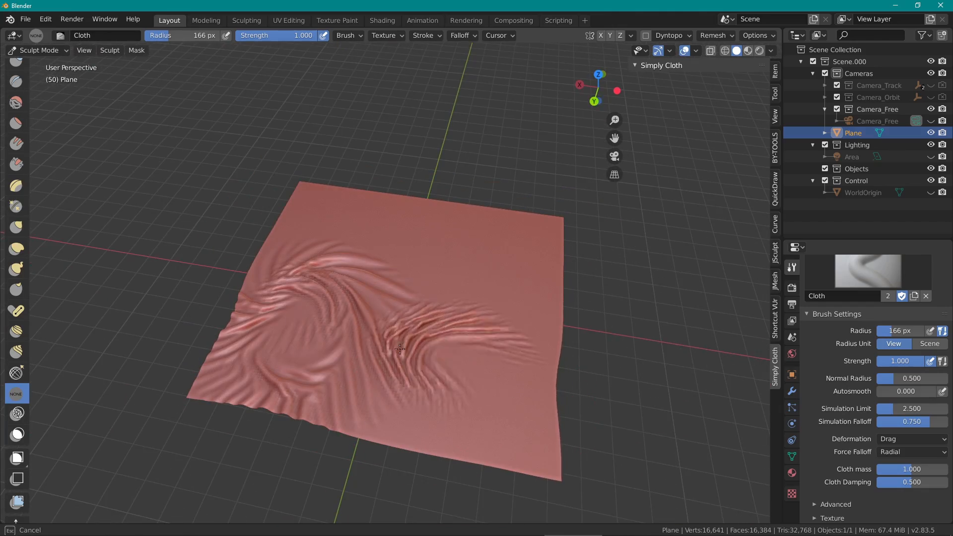
pyautogui.moveTo(401, 347); pyautogui.dragTo(584, 413)
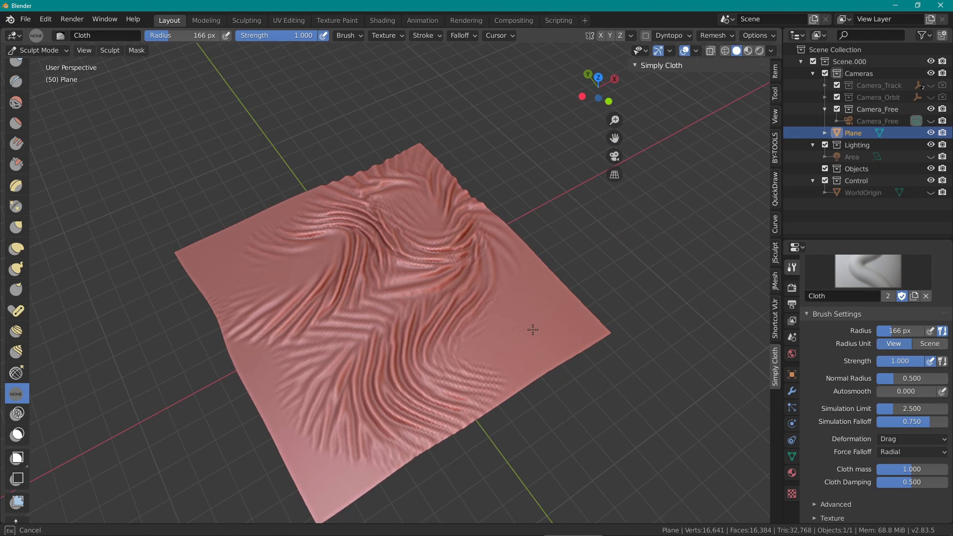
pyautogui.click(911, 452)
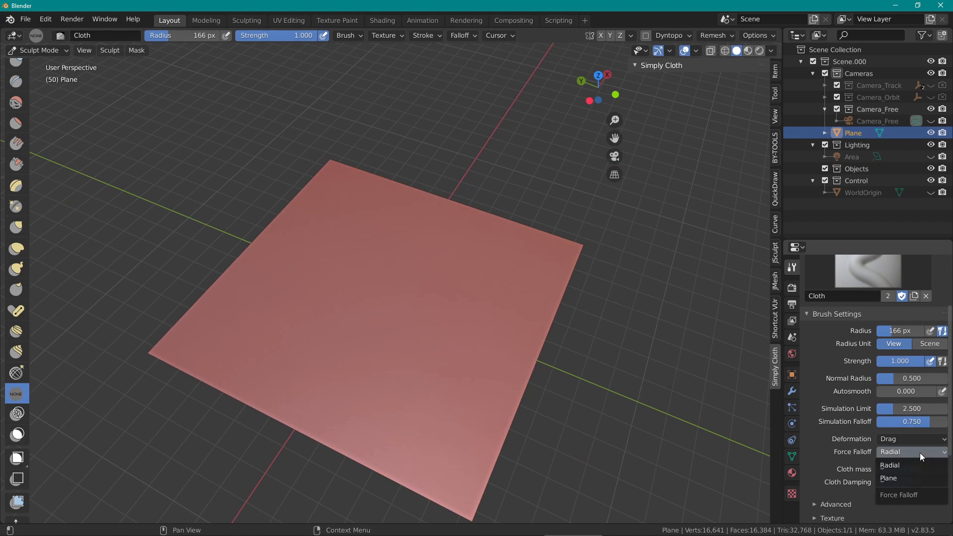
pyautogui.click(888, 479)
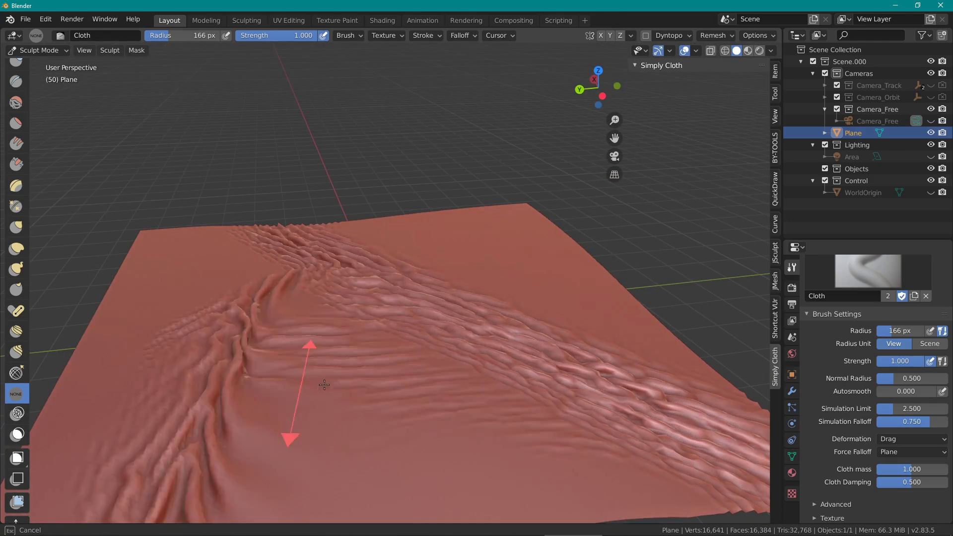
pyautogui.moveTo(321, 383); pyautogui.dragTo(438, 395)
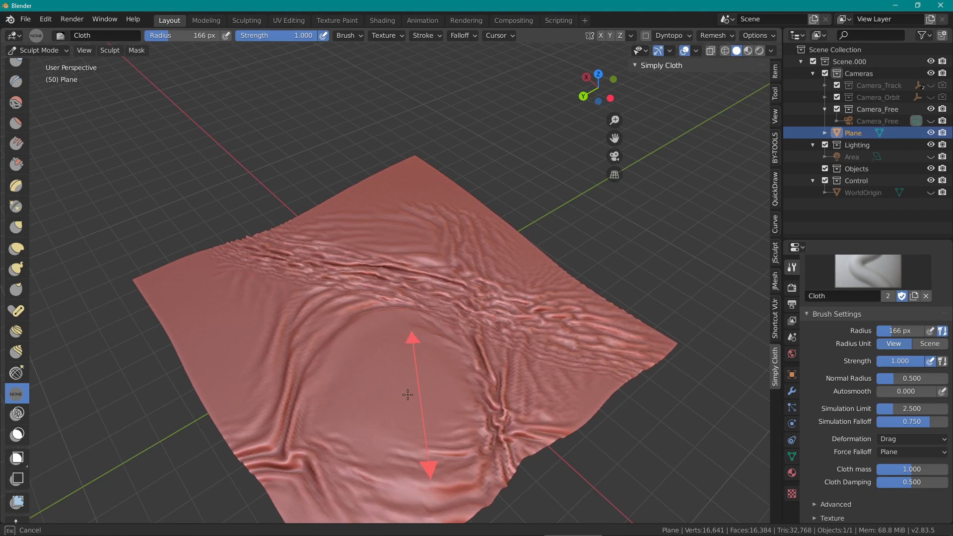
pyautogui.click(911, 438)
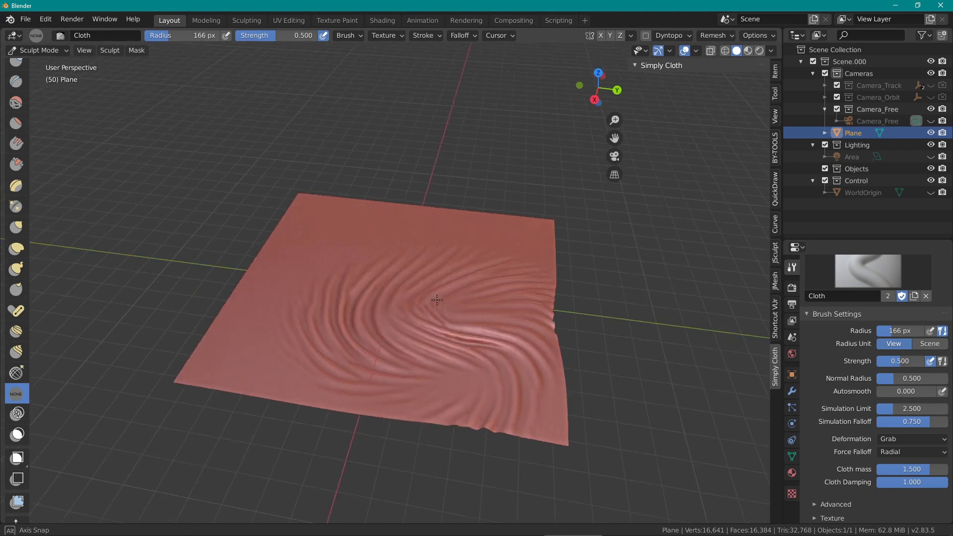
# View the swirled central folds and browse the Deformation type choices
pyautogui.moveTo(437, 299); pyautogui.dragTo(341, 358)
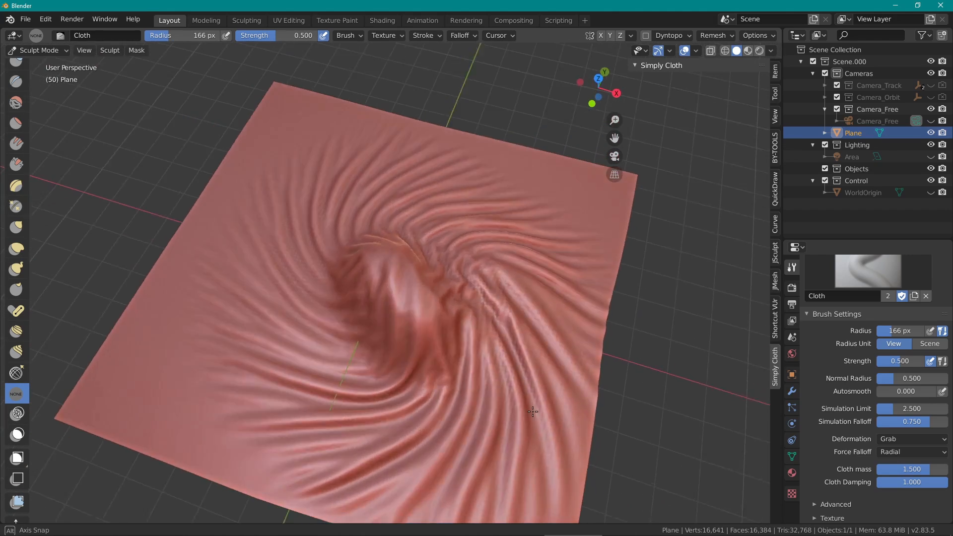
pyautogui.click(911, 438)
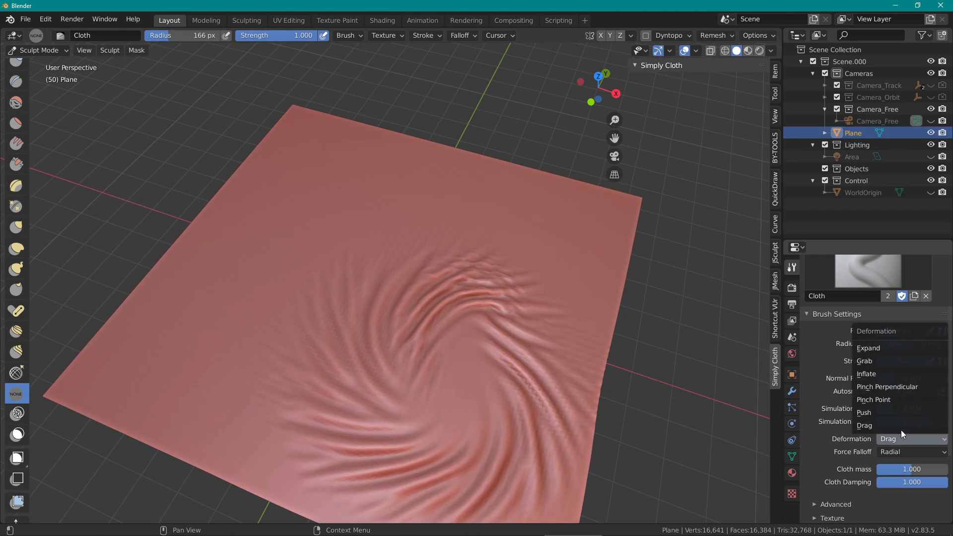
# Set Deformation to Inflate and puff up rounded bulges near the plane's right edge
pyautogui.click(865, 374)
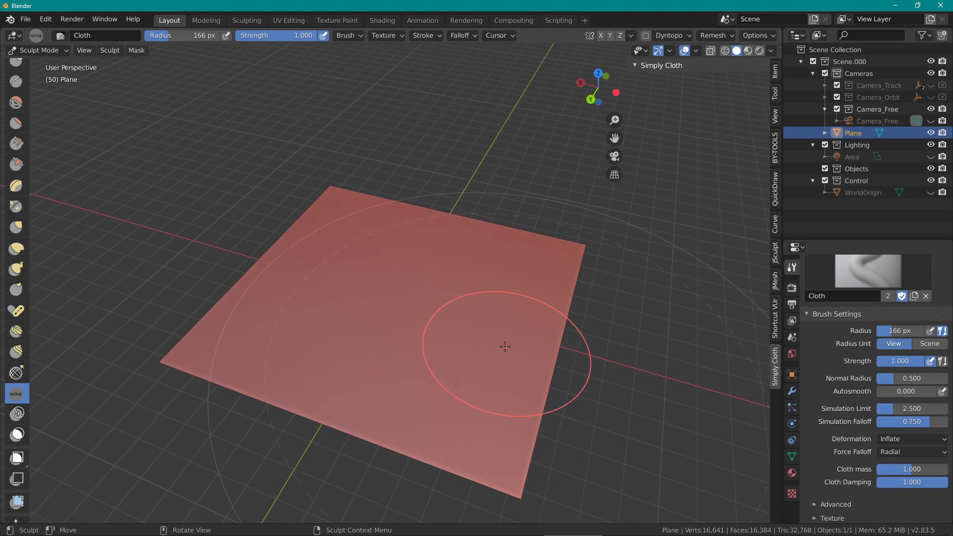
pyautogui.click(17, 434)
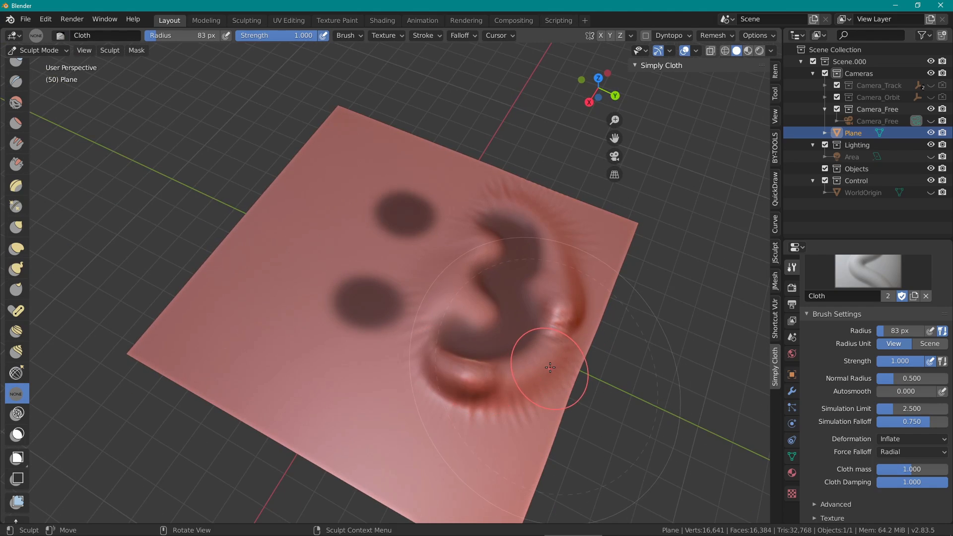
pyautogui.moveTo(550, 368); pyautogui.dragTo(400, 266)
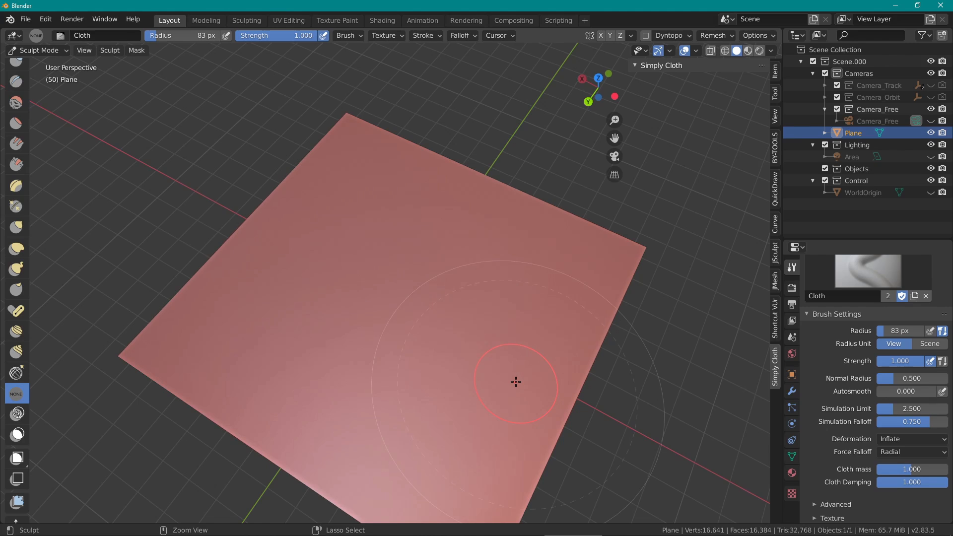
# Pinch star-shaped creases with Pinch Point, then switch to Pinch Perpendicular and pinch another crease
pyautogui.click(910, 438)
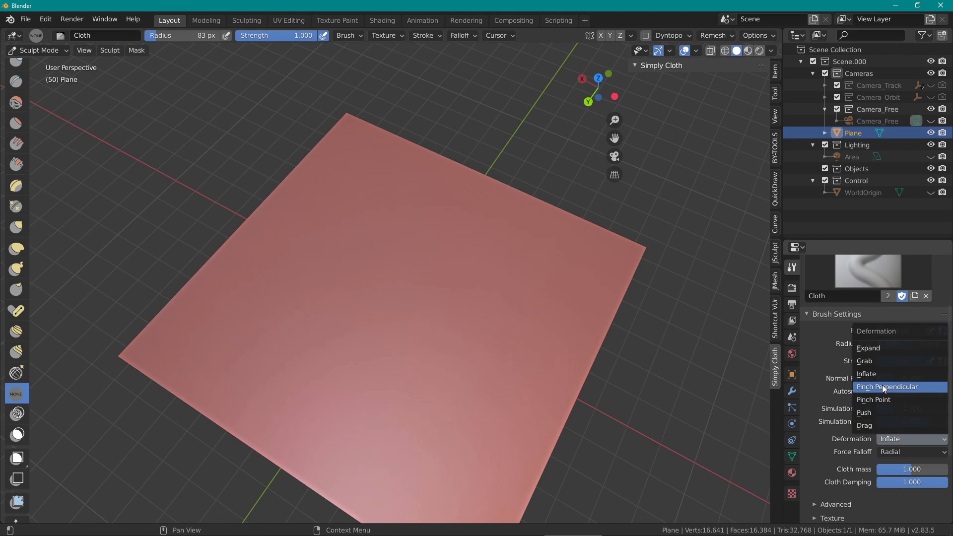
pyautogui.click(873, 399)
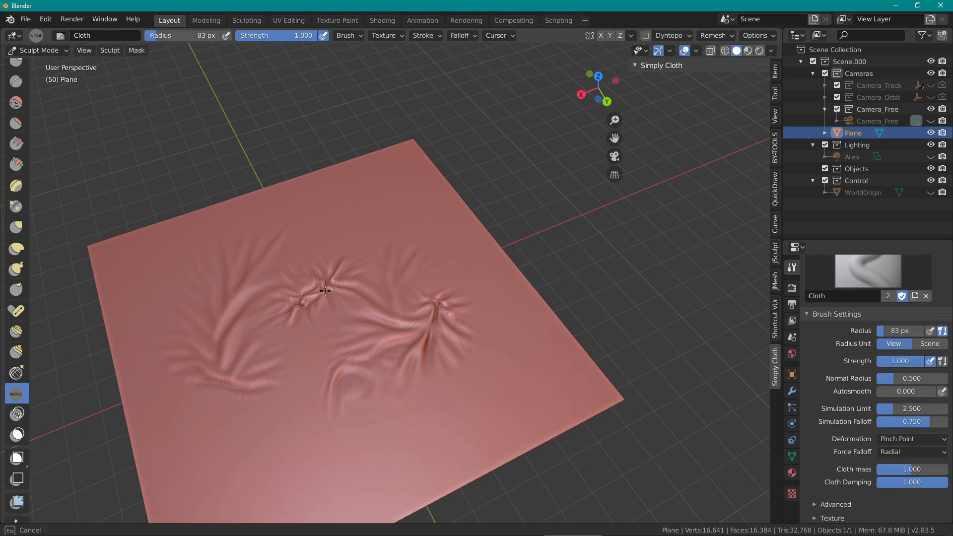
pyautogui.moveTo(325, 291); pyautogui.dragTo(270, 306)
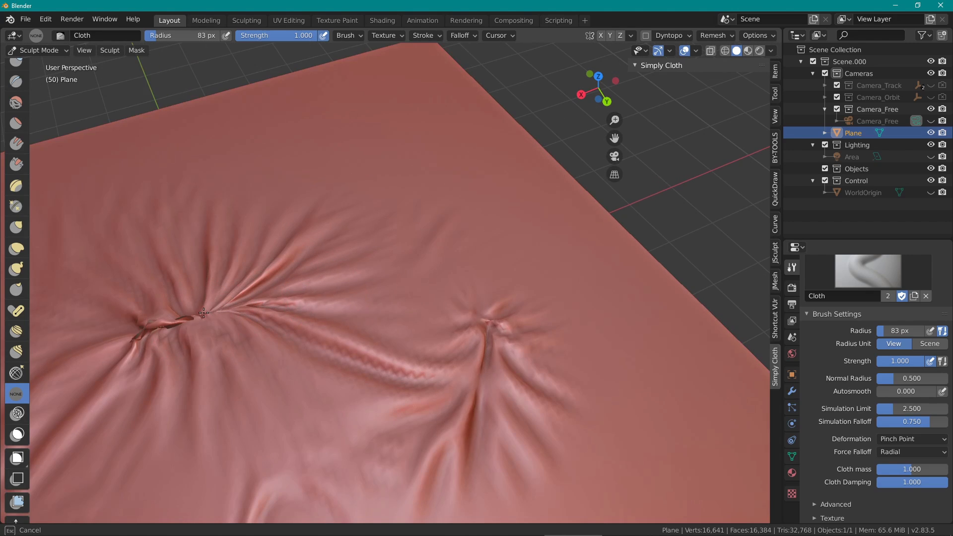
pyautogui.moveTo(204, 312); pyautogui.dragTo(188, 321)
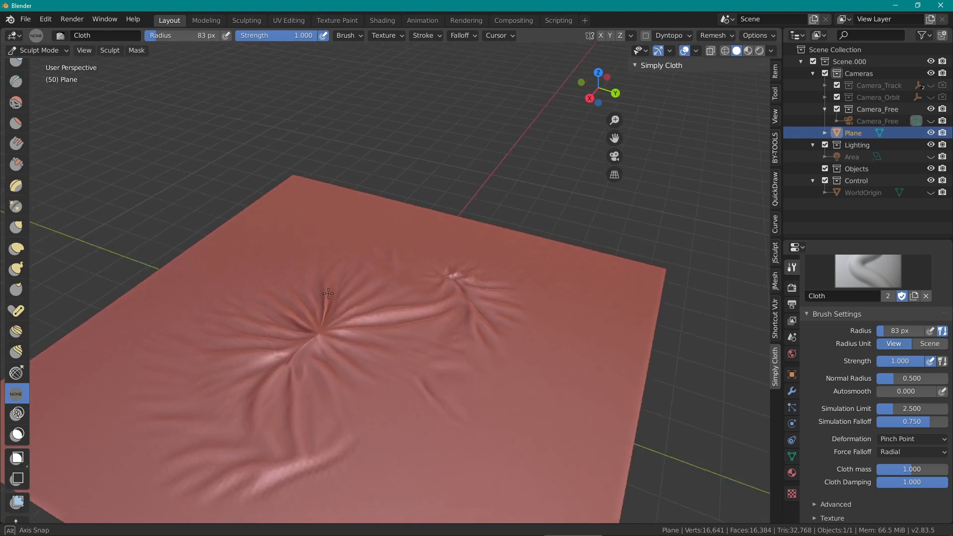
pyautogui.click(911, 438)
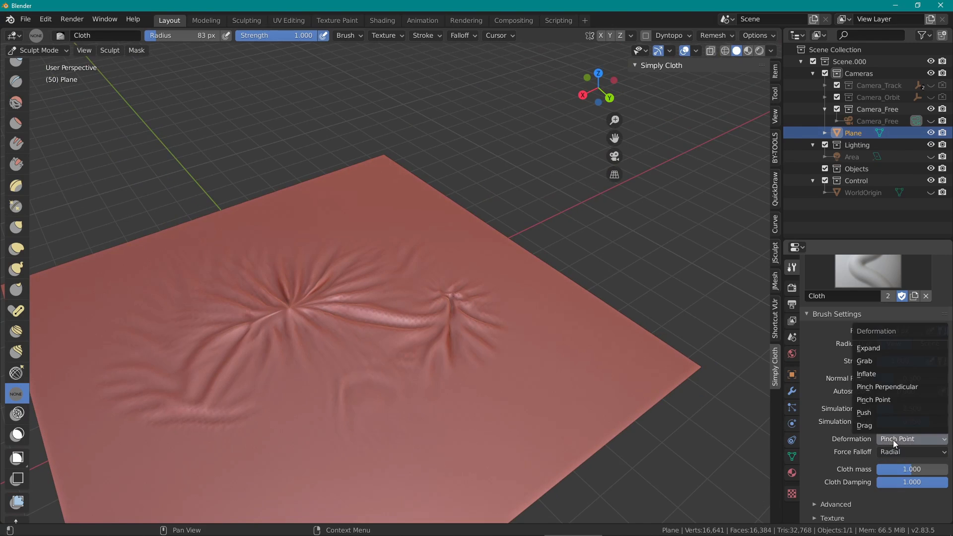
pyautogui.click(886, 386)
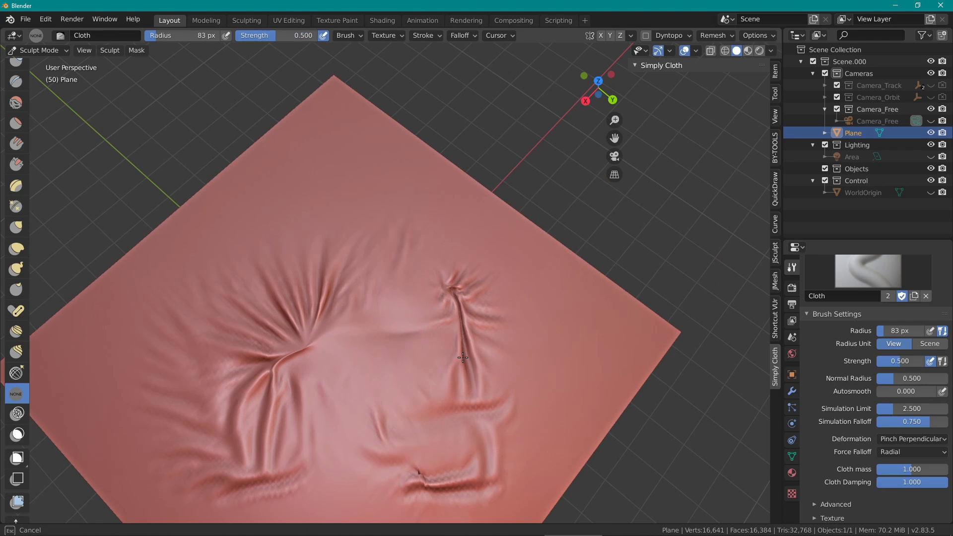
pyautogui.moveTo(461, 357); pyautogui.dragTo(468, 399)
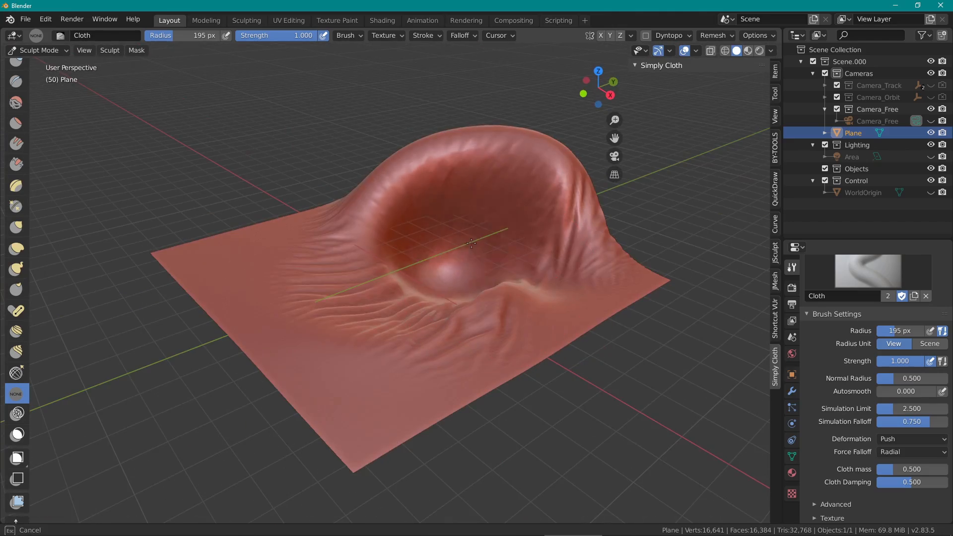
# Inspect the pushed-up dome's wrinkles, then crumple one jellyfish tentacle with the Cloth brush
pyautogui.moveTo(471, 243); pyautogui.dragTo(434, 298)
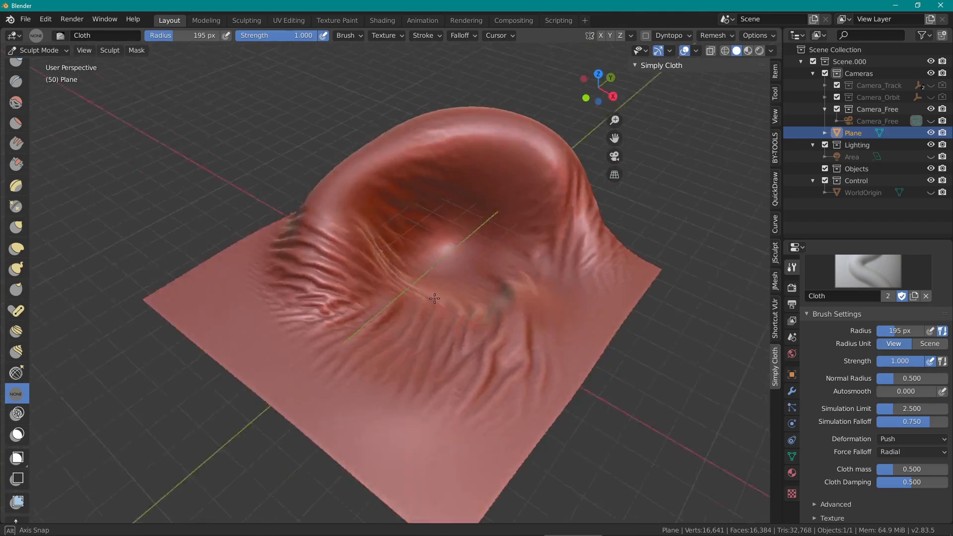
pyautogui.moveTo(435, 298); pyautogui.dragTo(350, 321)
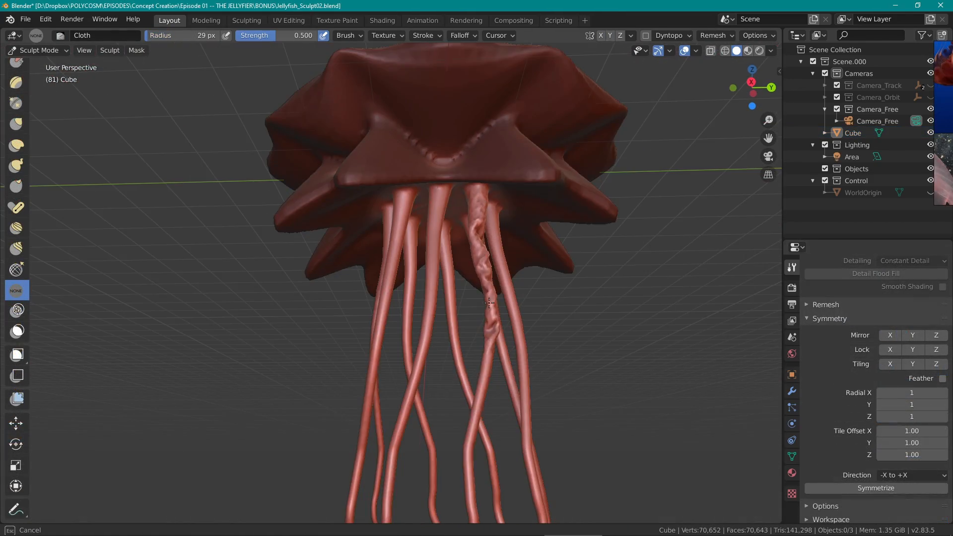
pyautogui.moveTo(486, 304); pyautogui.dragTo(458, 248)
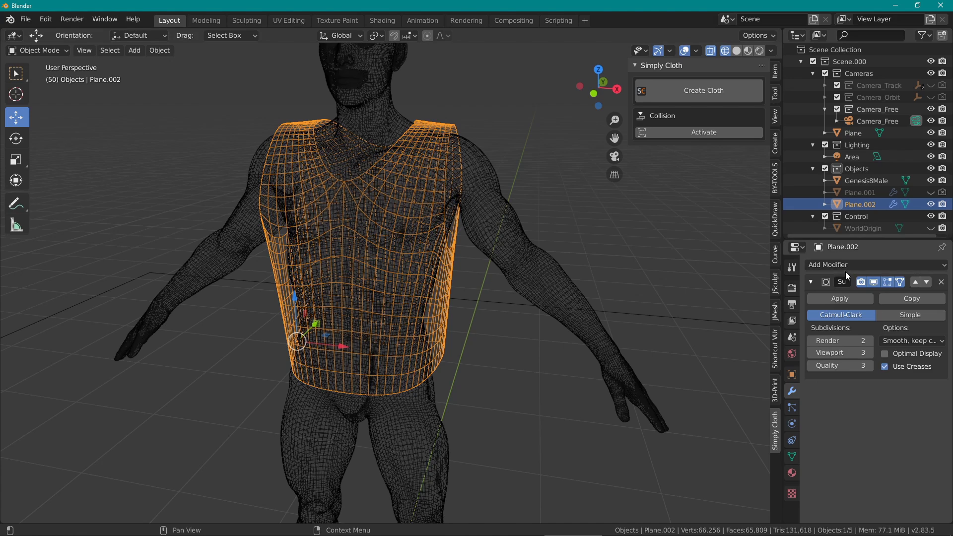
# Open the sitting figure with the Cloth brush set to Grab for the trouser folds
pyautogui.click(870, 264)
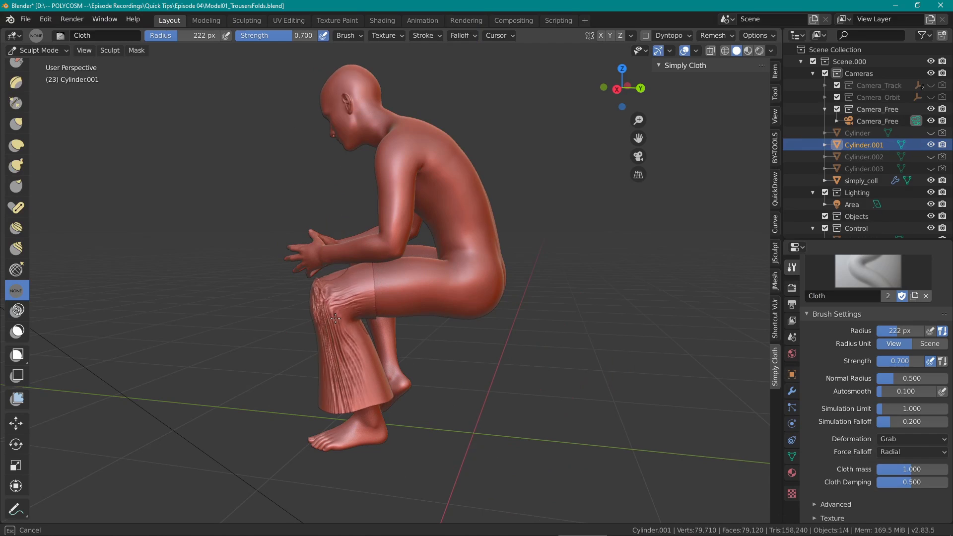
# Grab folds gathering at the knee and down the lower trouser leg, then choose a Mask operation
pyautogui.moveTo(333, 316); pyautogui.dragTo(340, 280)
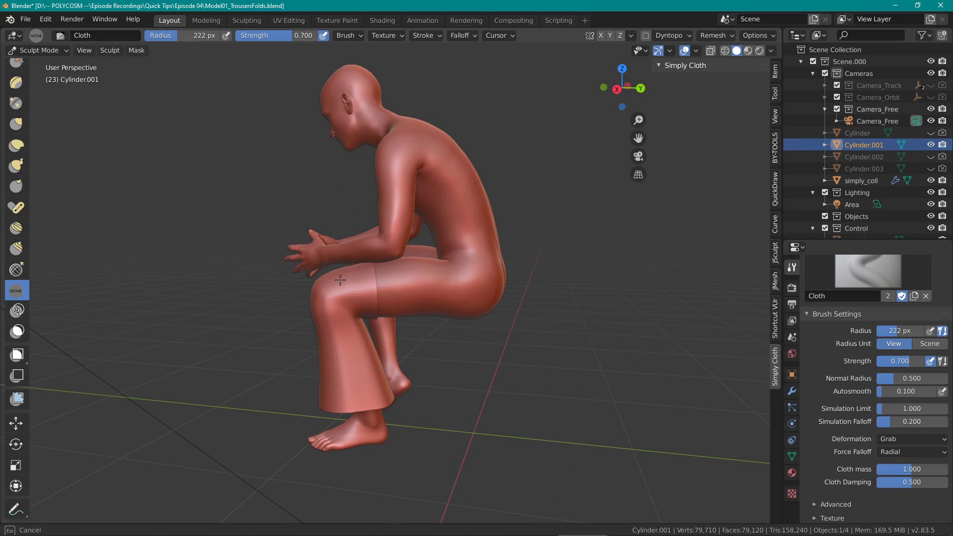
pyautogui.moveTo(339, 280); pyautogui.dragTo(291, 283)
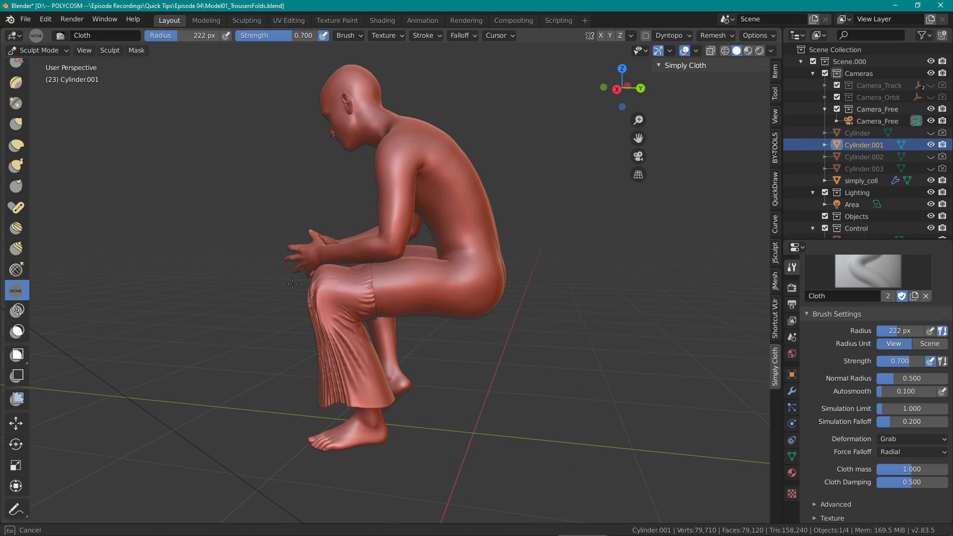
pyautogui.moveTo(292, 284); pyautogui.dragTo(380, 315)
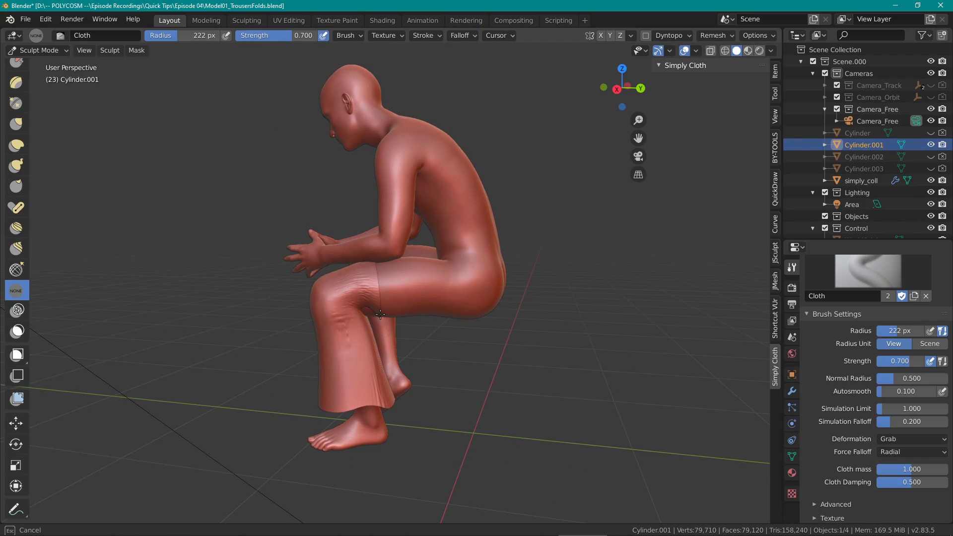
pyautogui.moveTo(380, 314); pyautogui.dragTo(348, 340)
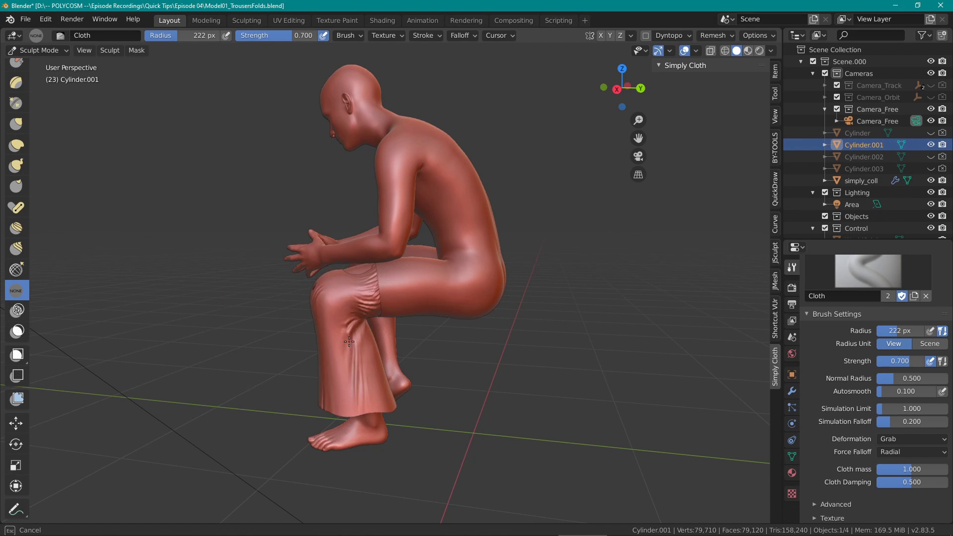
pyautogui.moveTo(348, 340); pyautogui.dragTo(405, 321)
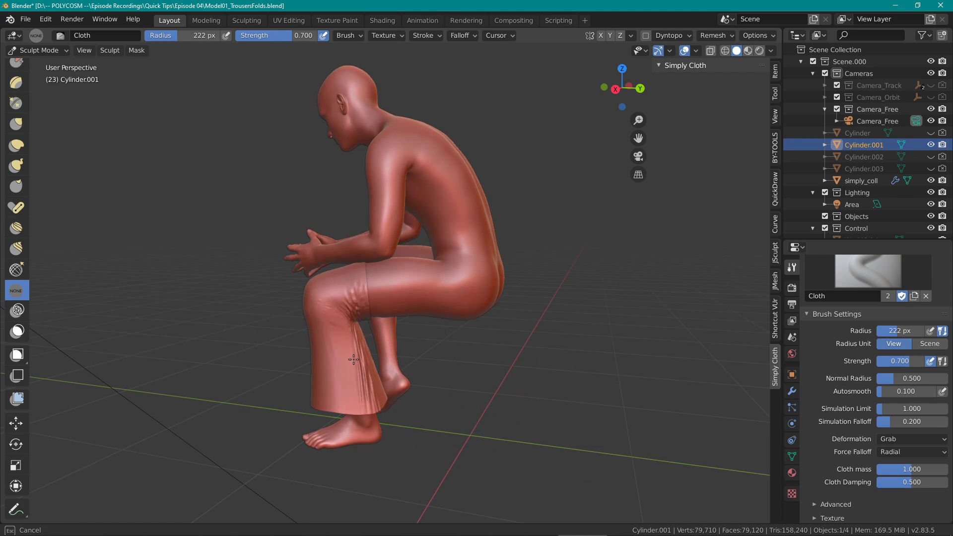
pyautogui.click(136, 50)
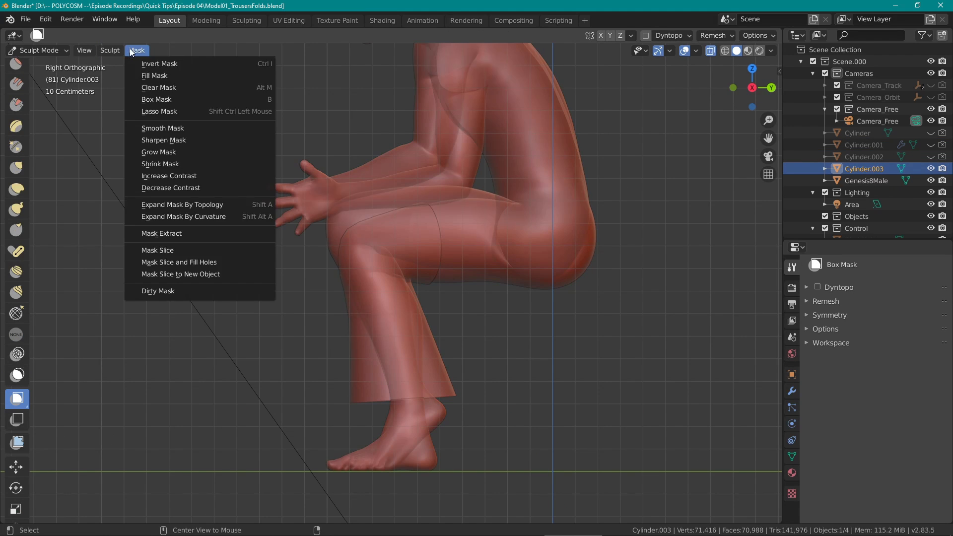
pyautogui.click(509, 407)
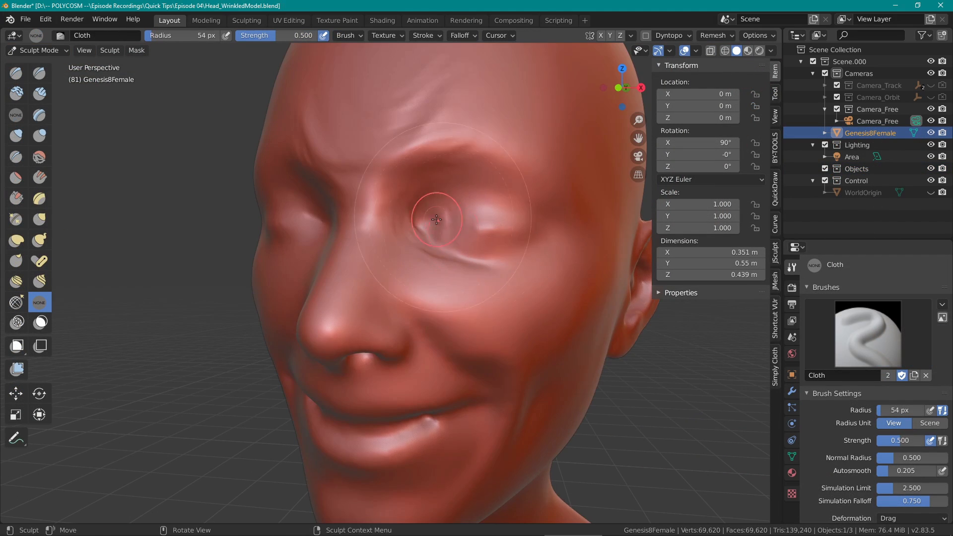
# Zoom the view to inspect the wrinkles forming around the eye and brow
pyautogui.scroll(-3)
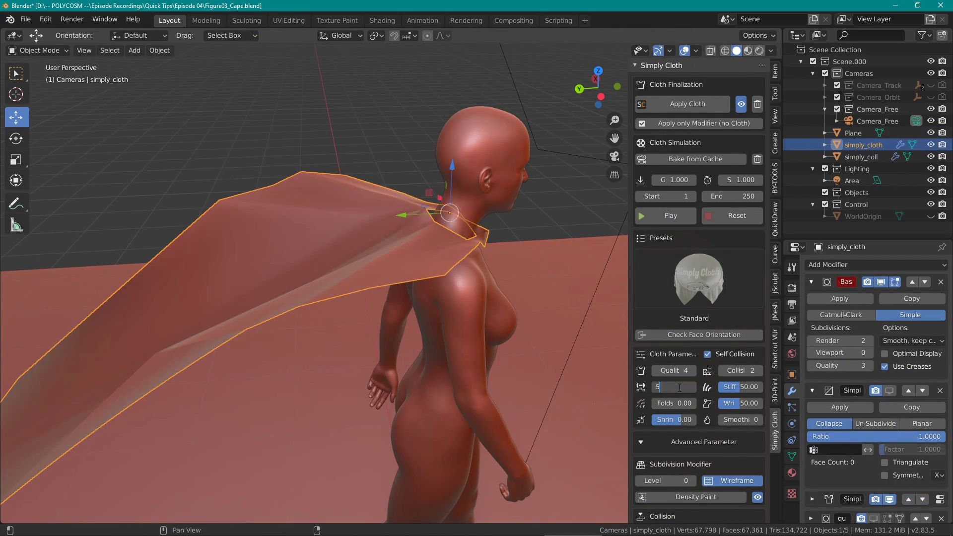
# Raise the cape's stiffness, pick the Pressure preset and adjust its weight in the Simply Cloth panel
pyautogui.moveTo(747, 386); pyautogui.dragTo(754, 386)
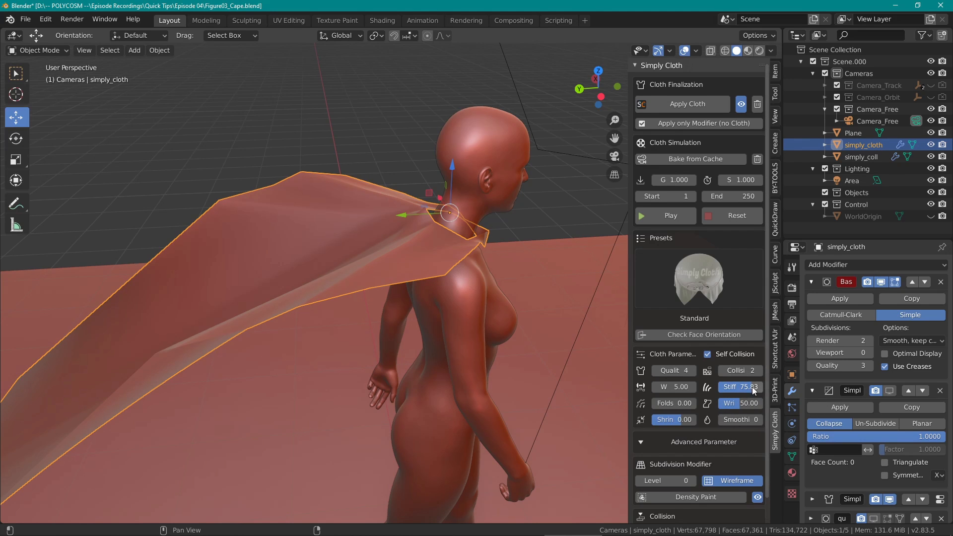
pyautogui.click(664, 216)
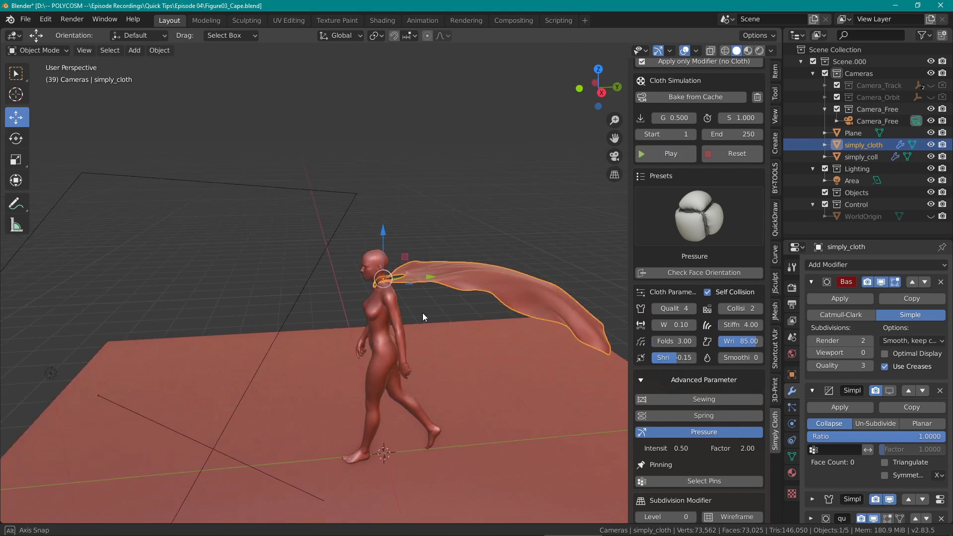
pyautogui.click(665, 153)
pyautogui.write('1')
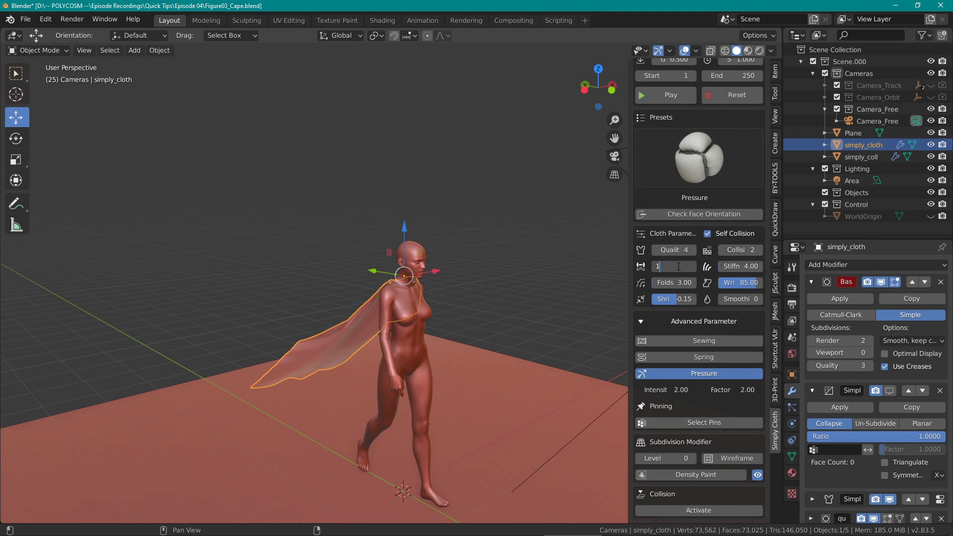
pyautogui.click(664, 95)
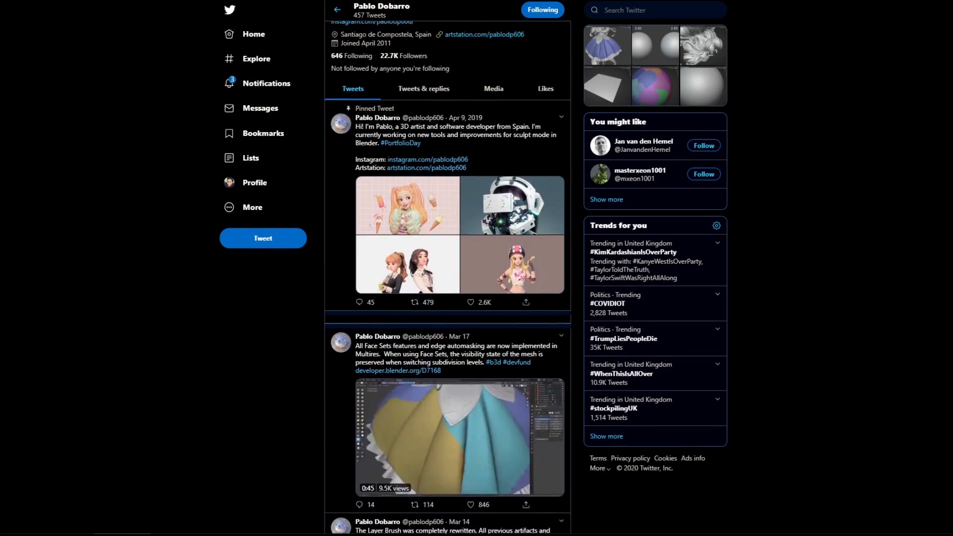
pyautogui.scroll(-3)
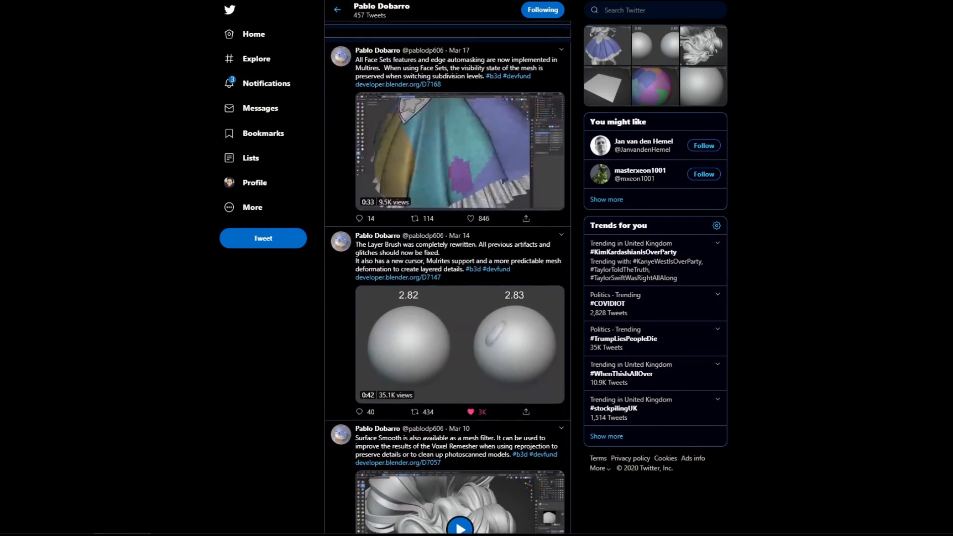
pyautogui.scroll(-3)
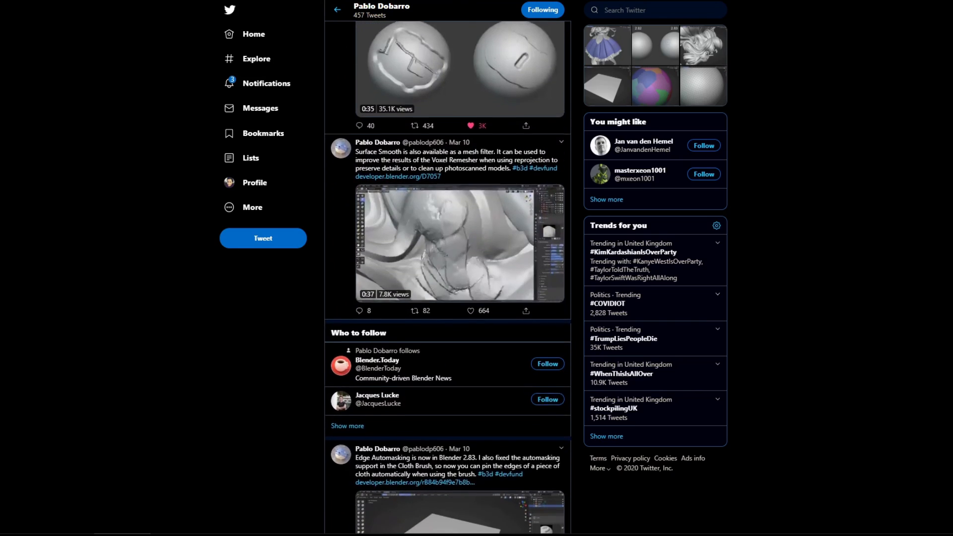
pyautogui.scroll(-3)
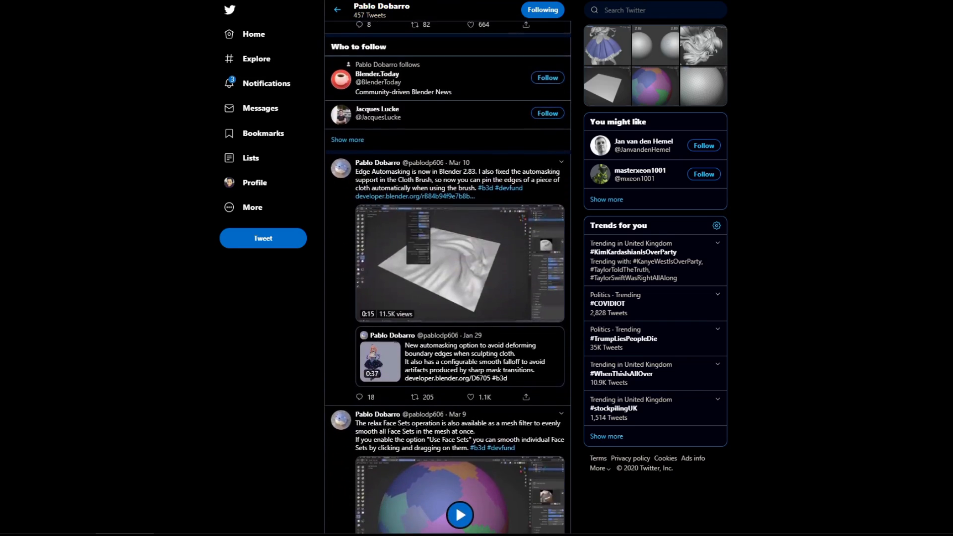
pyautogui.scroll(-3)
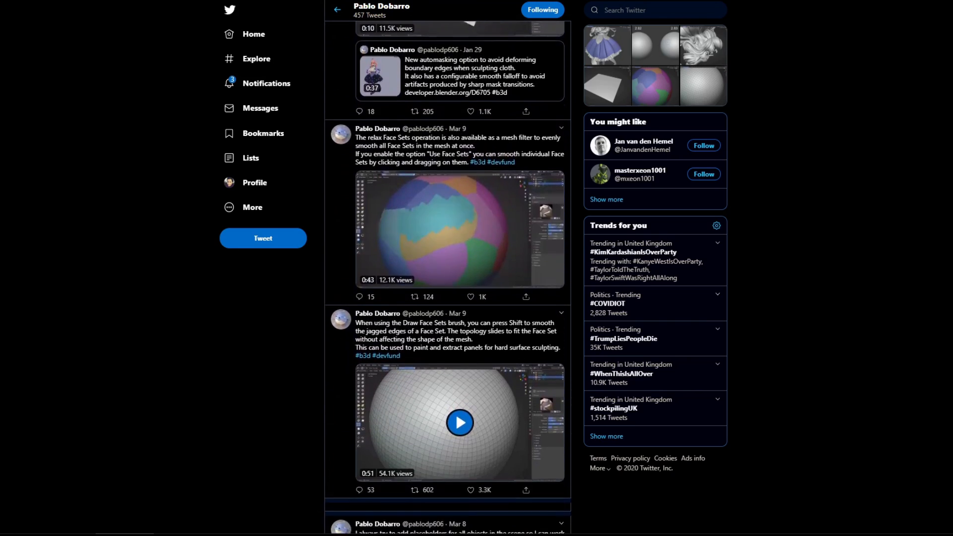
pyautogui.scroll(-3)
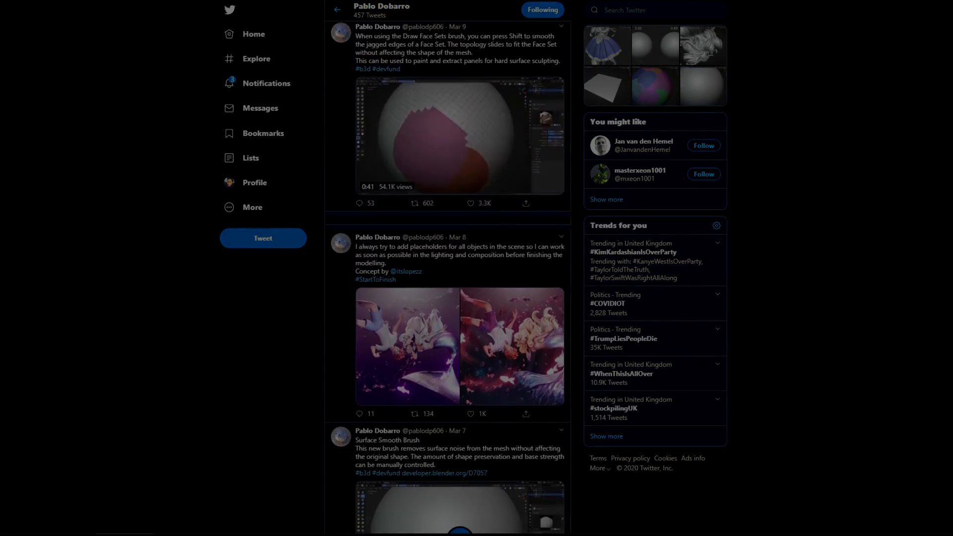